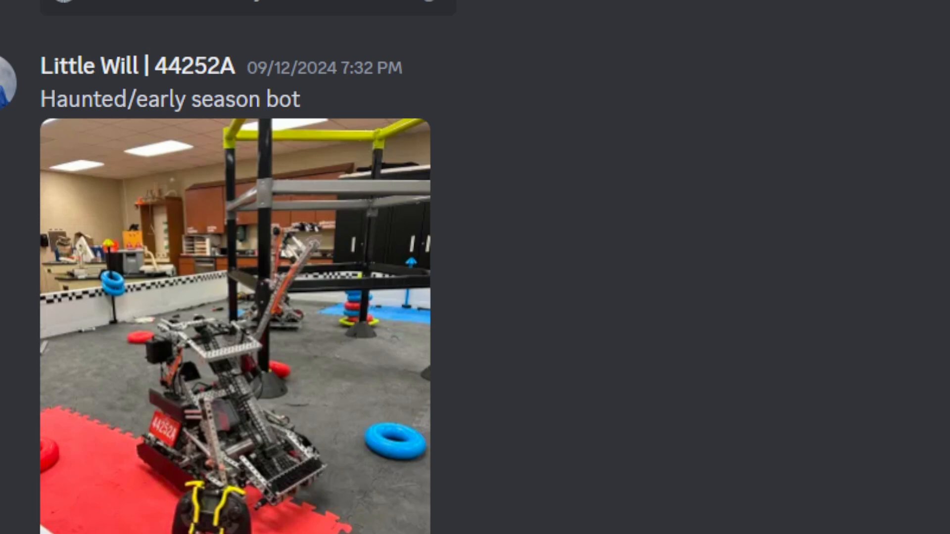
mouse_move(930, 478)
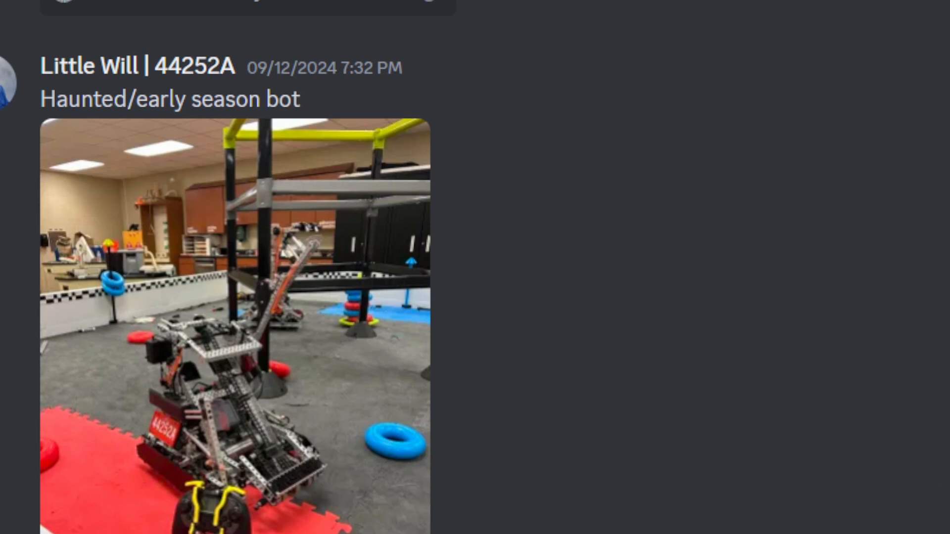
mouse_move(848, 518)
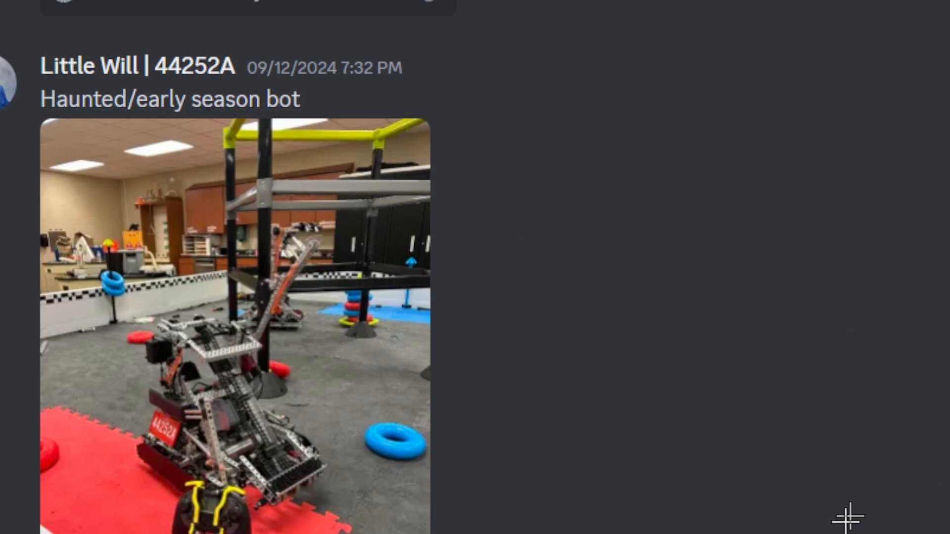
mouse_move(838, 521)
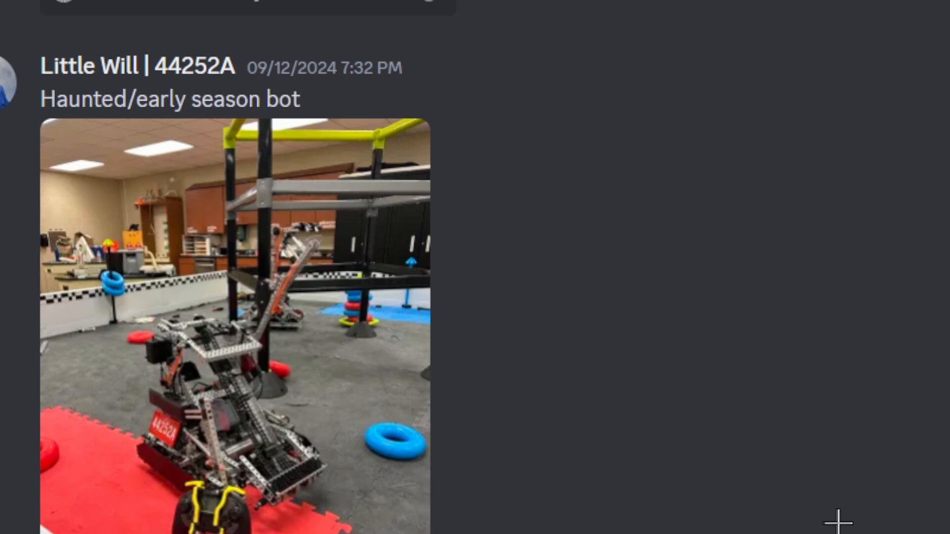
mouse_move(906, 472)
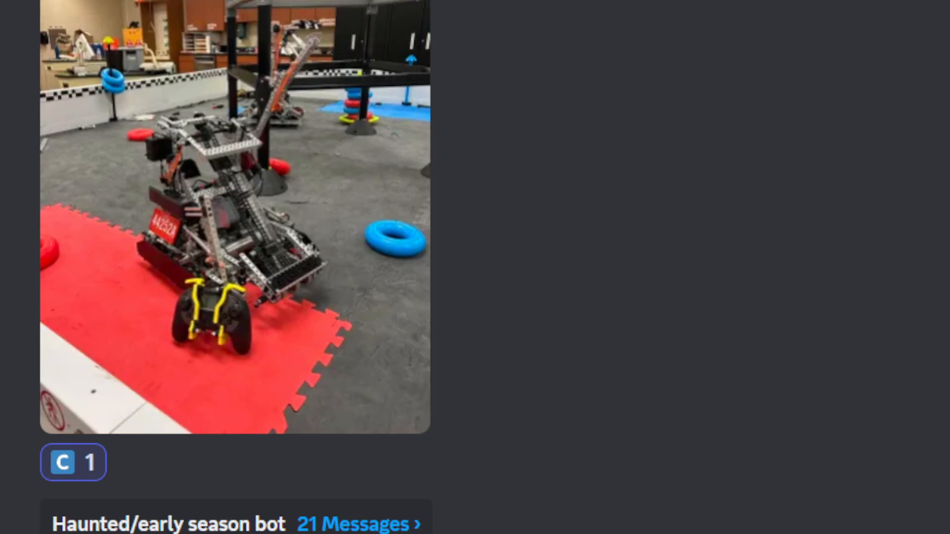
- Scroll down to the next robot video post that already has reactions
scroll("down", 3)
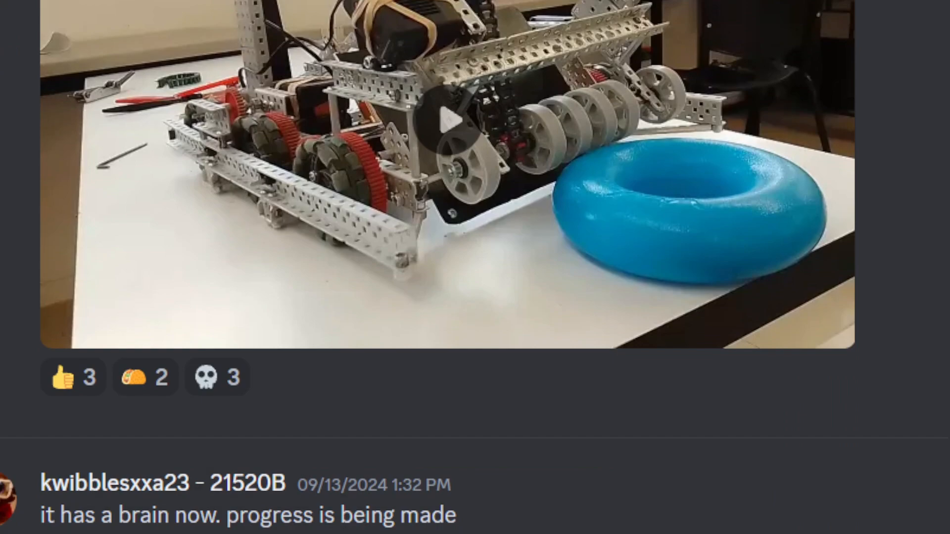
- Play the wolves 34857B robot video through and react to it with a B-tier emoji
left_click(447, 124)
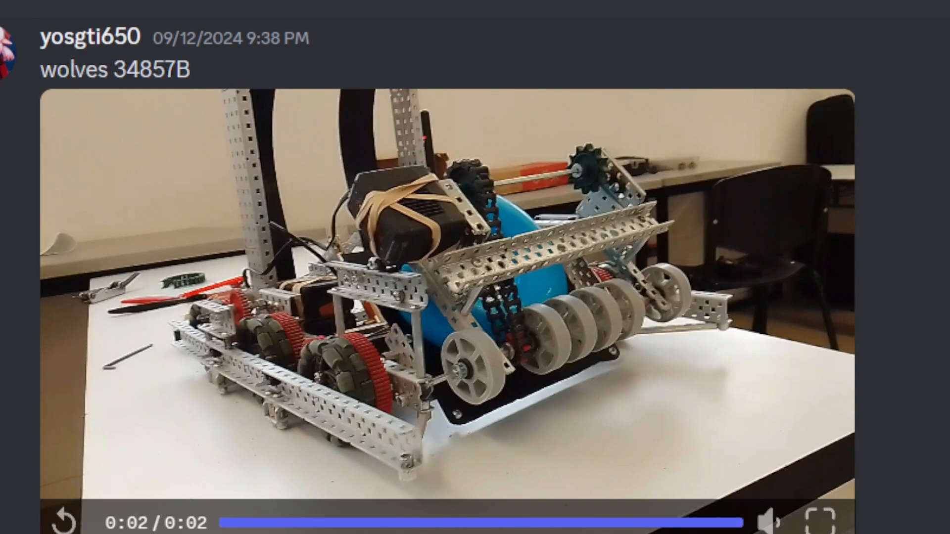
mouse_move(413, 323)
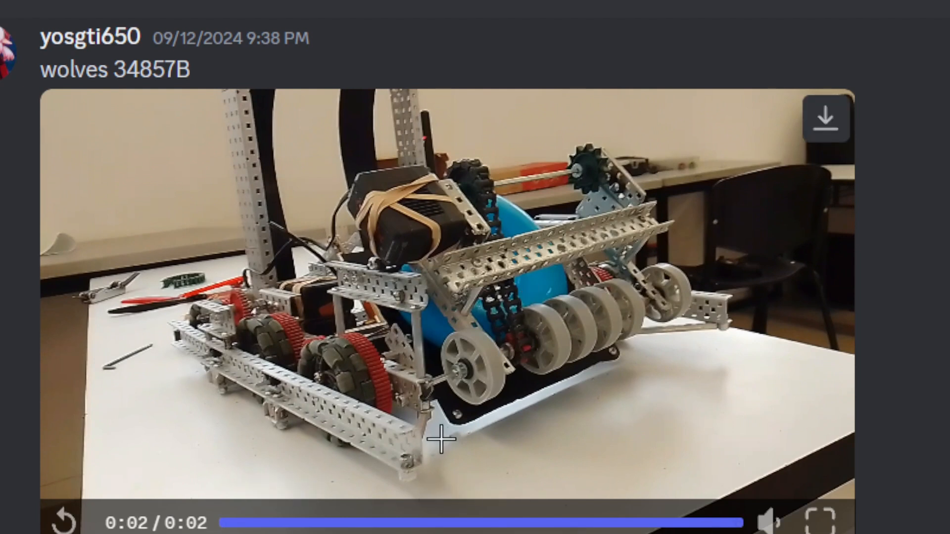
mouse_move(314, 251)
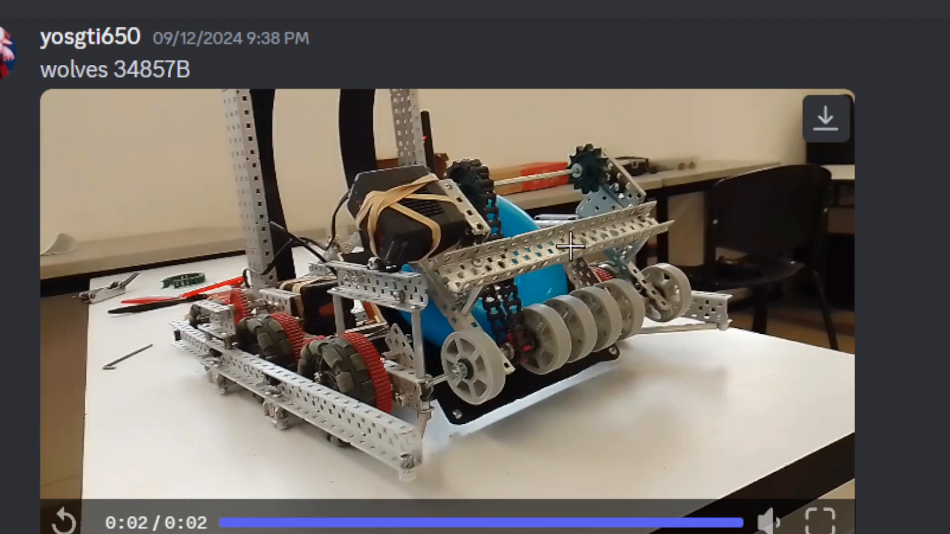
mouse_move(669, 416)
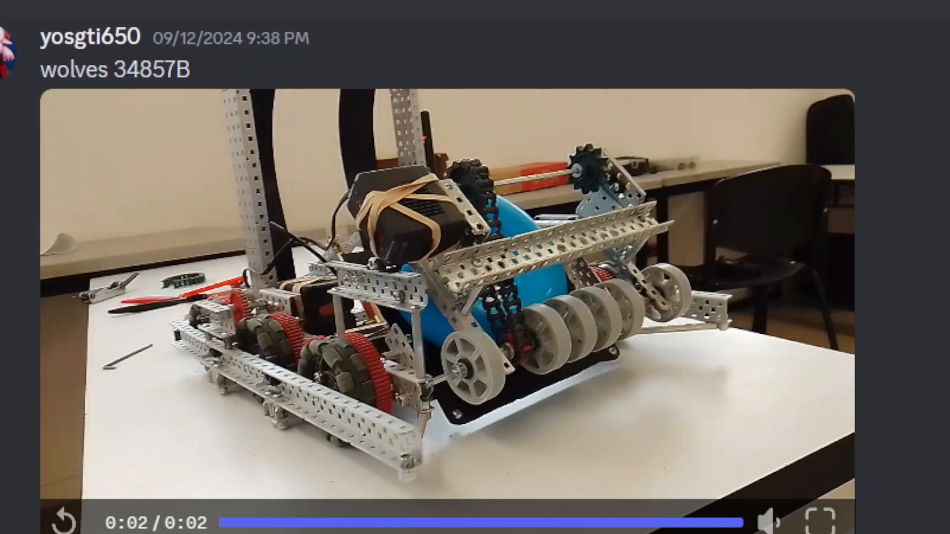
mouse_move(889, 396)
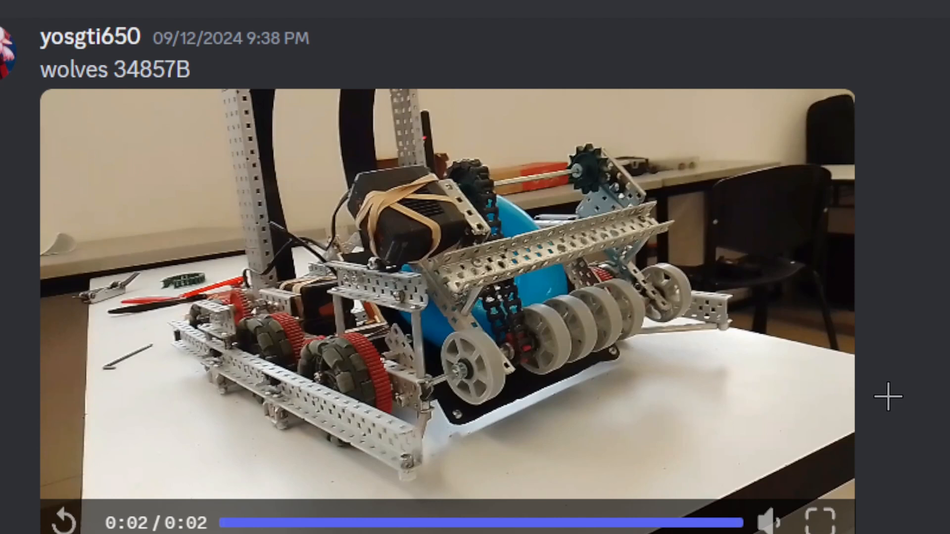
mouse_move(825, 221)
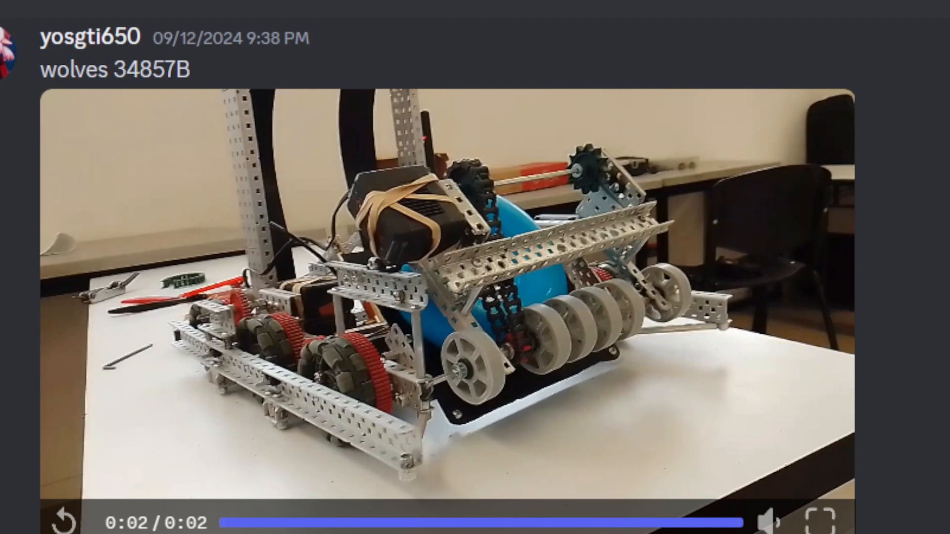
scroll("down", 3)
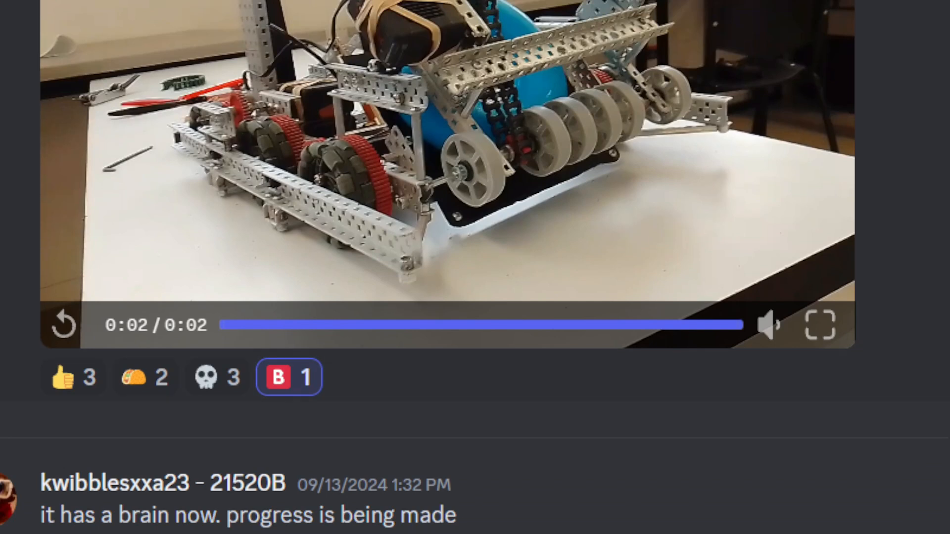
scroll("down", 3)
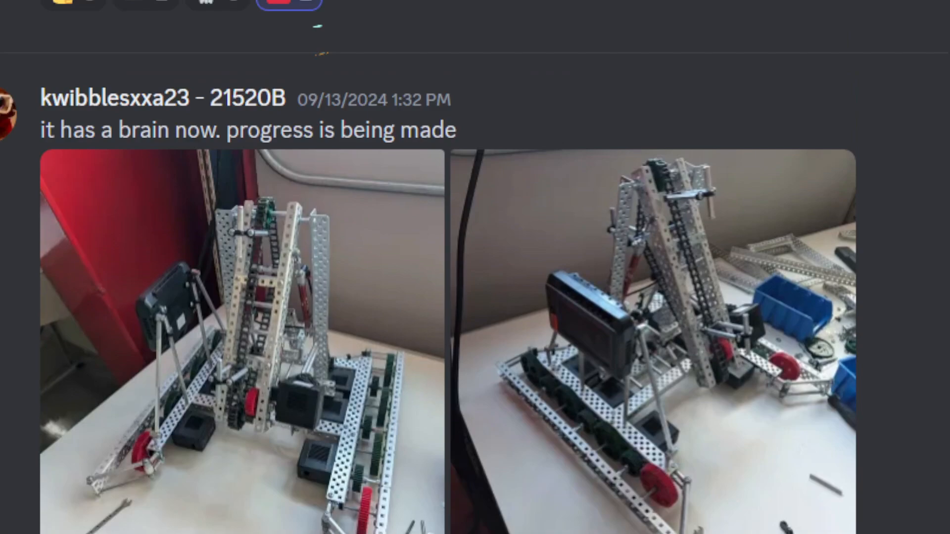
scroll("down", 3)
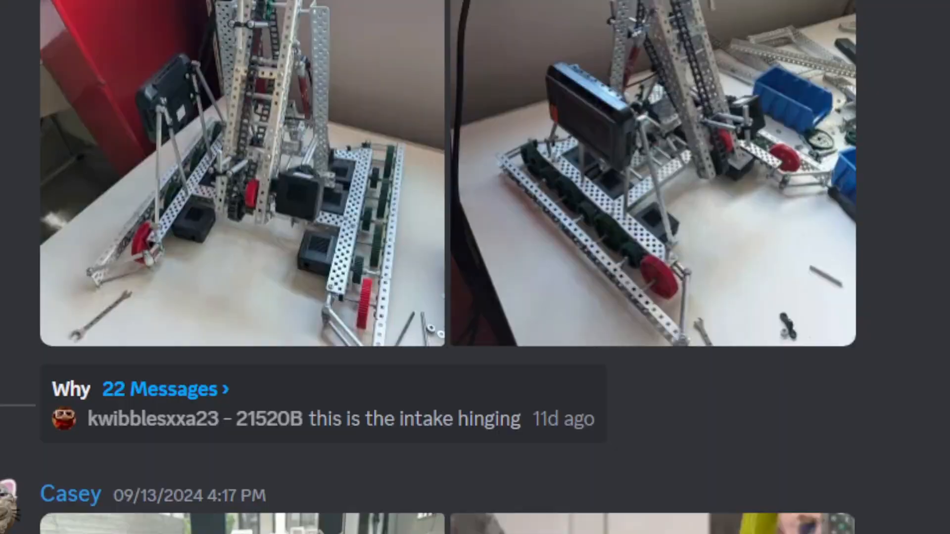
scroll("down", 3)
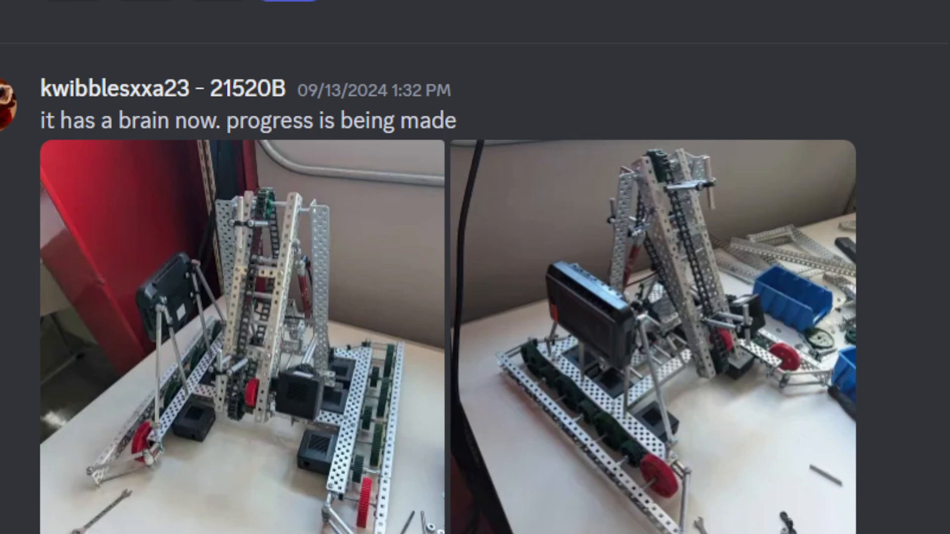
scroll("down", 3)
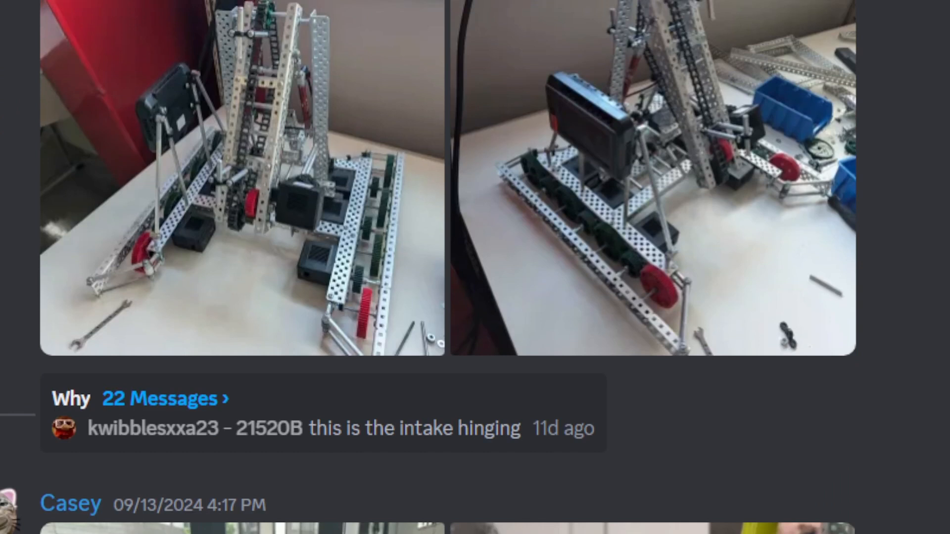
scroll("down", 3)
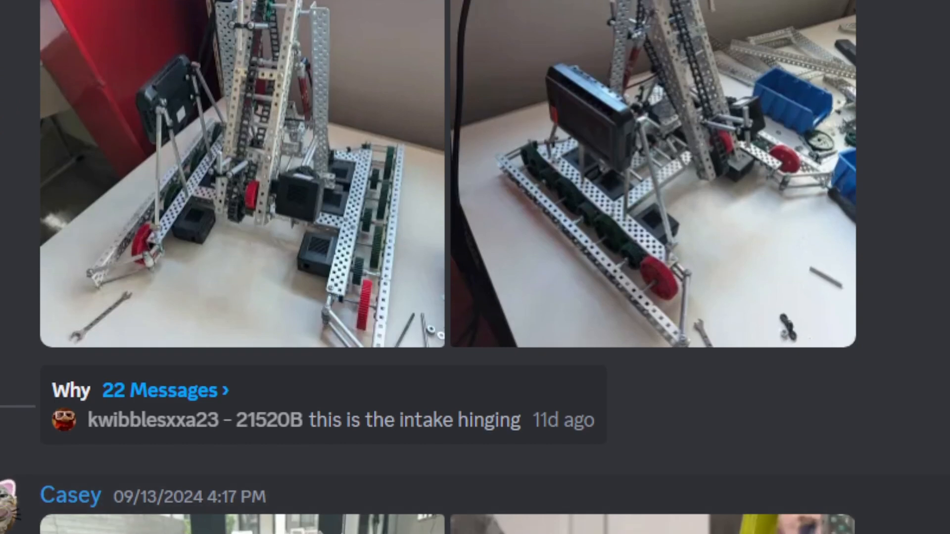
scroll("up", 3)
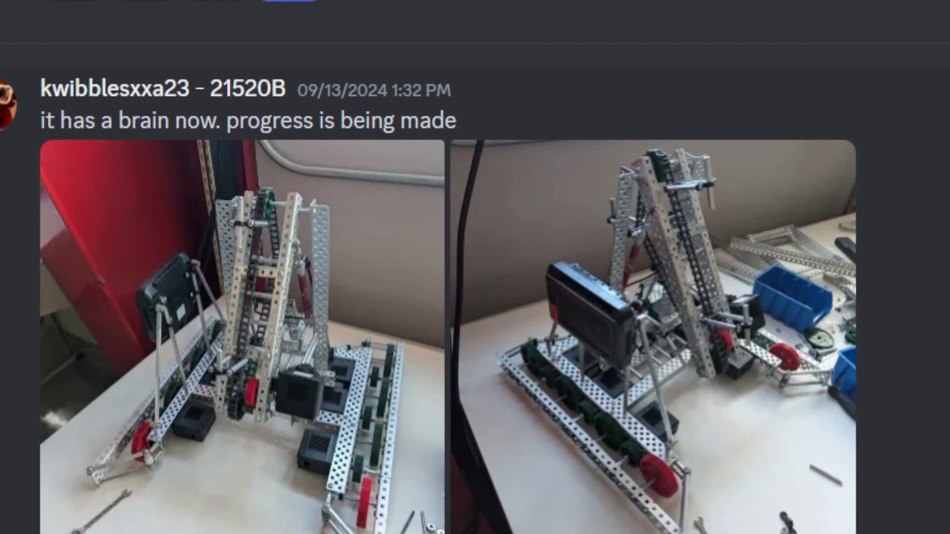
scroll("down", 3)
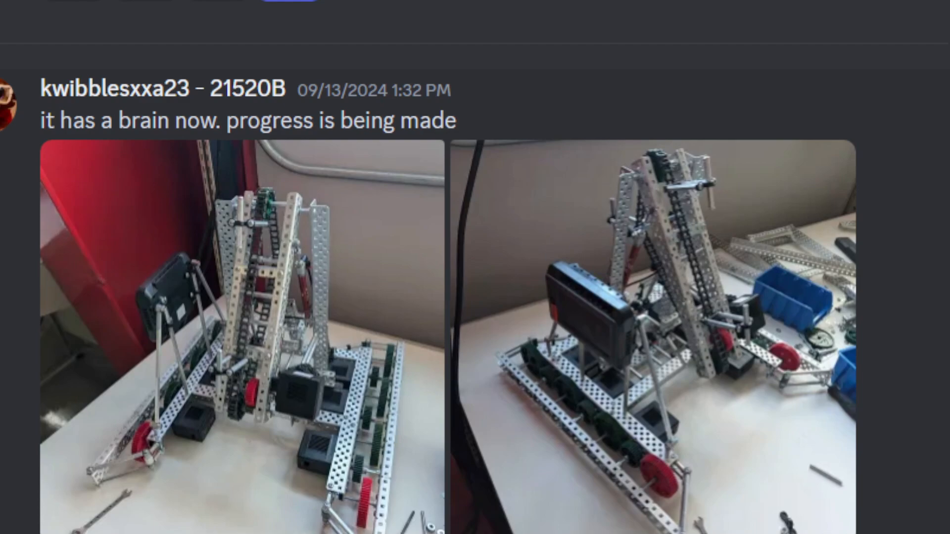
scroll("down", 3)
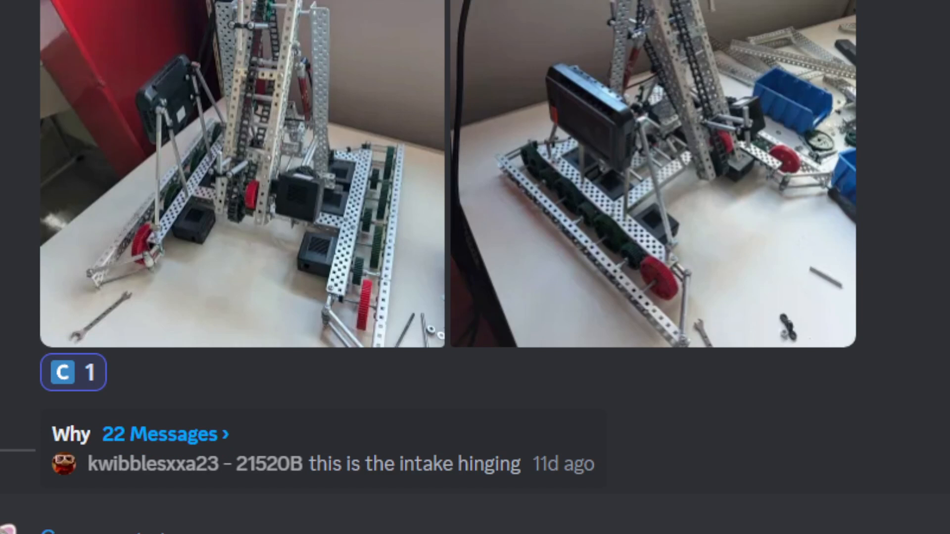
mouse_move(911, 307)
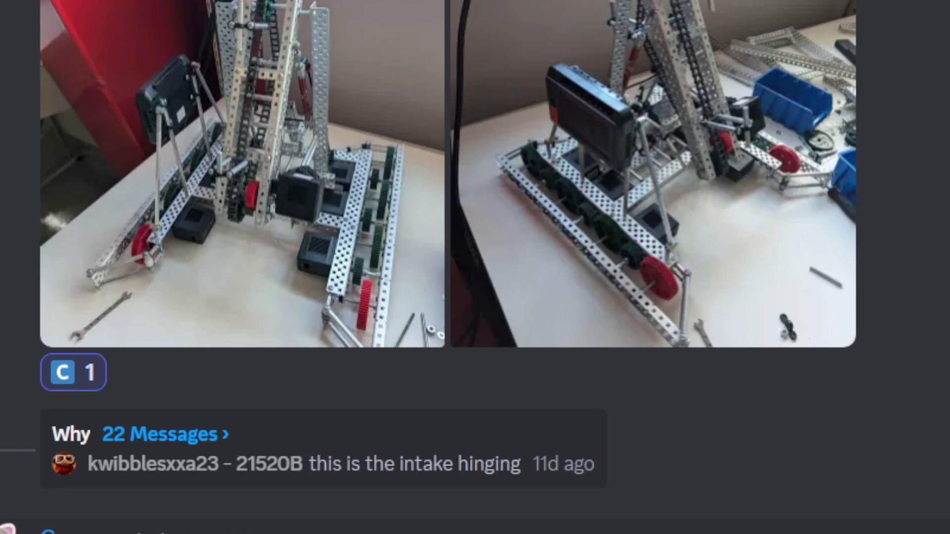
- React to Casey's 4:17 PM photo-and-video post with a skull, then swap it for S-tier
scroll("down", 3)
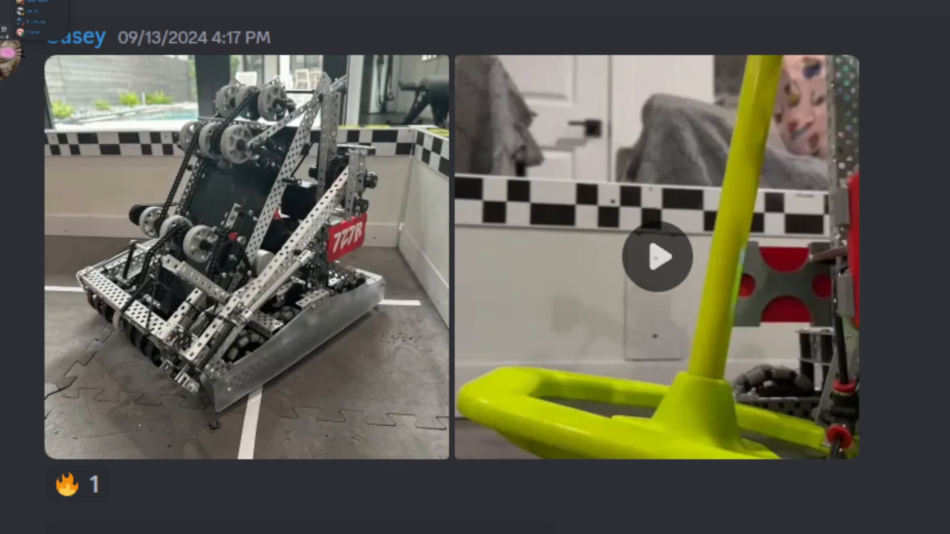
left_click(150, 485)
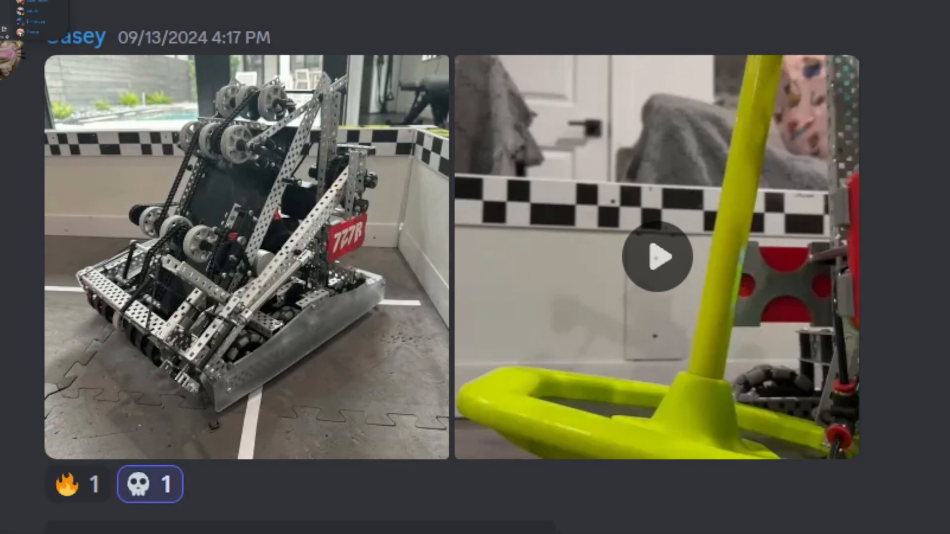
left_click(149, 484)
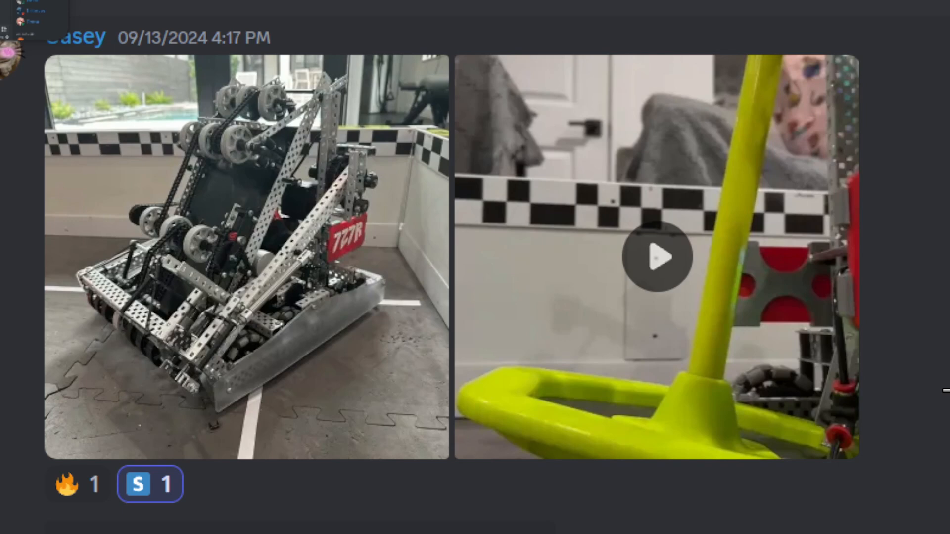
mouse_move(875, 357)
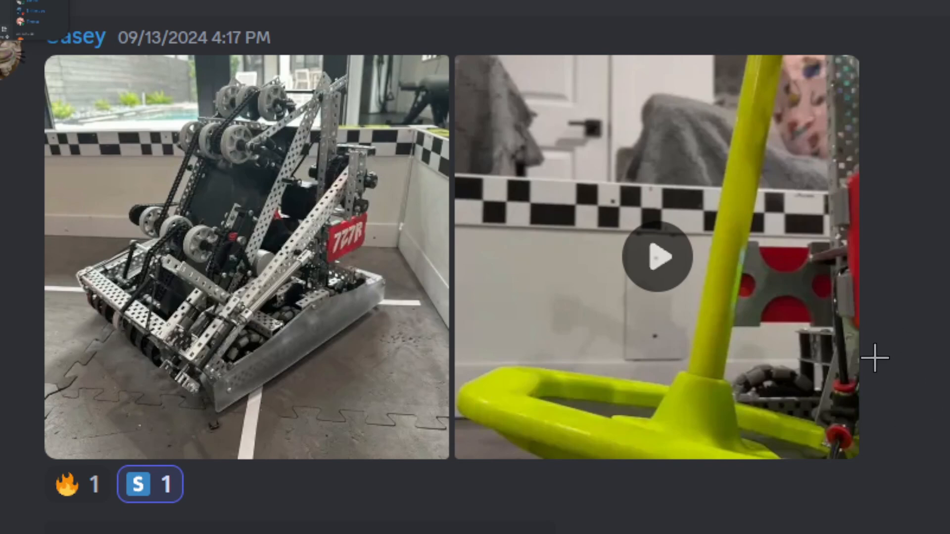
- Scroll down to the later post with a vertical close-up photo of a robot intake
scroll("down", 3)
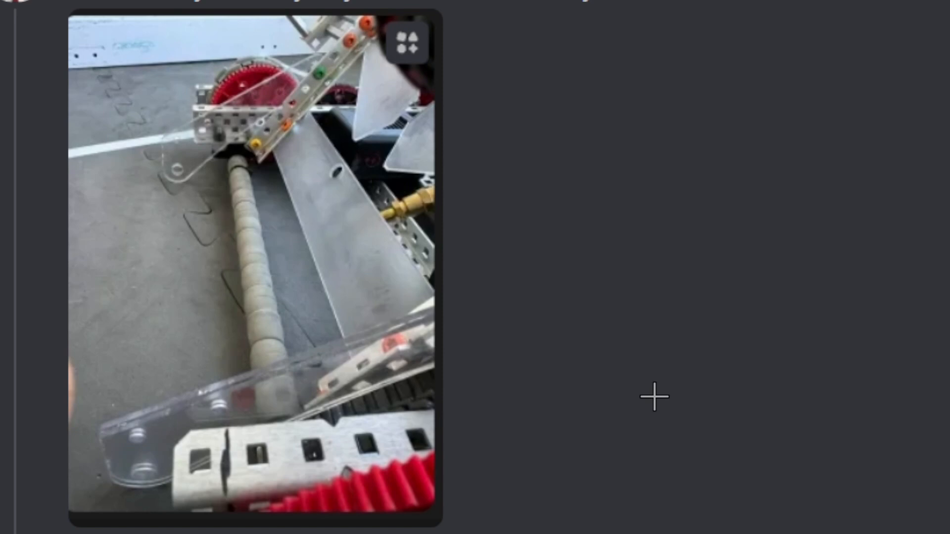
mouse_move(581, 432)
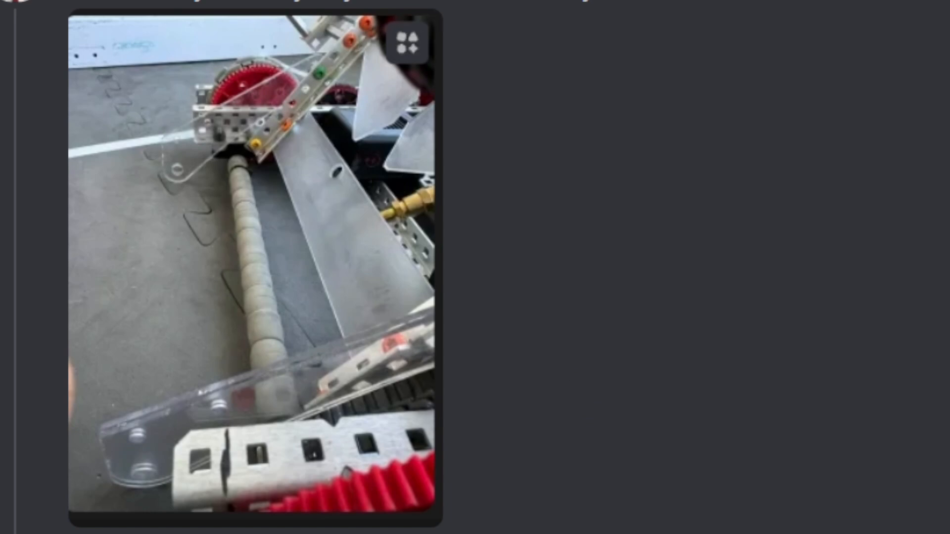
mouse_move(870, 451)
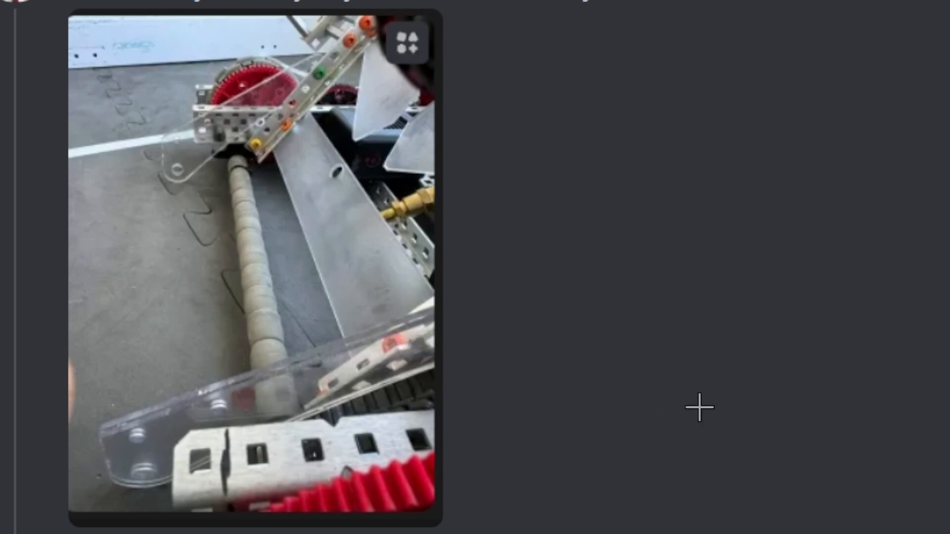
mouse_move(692, 415)
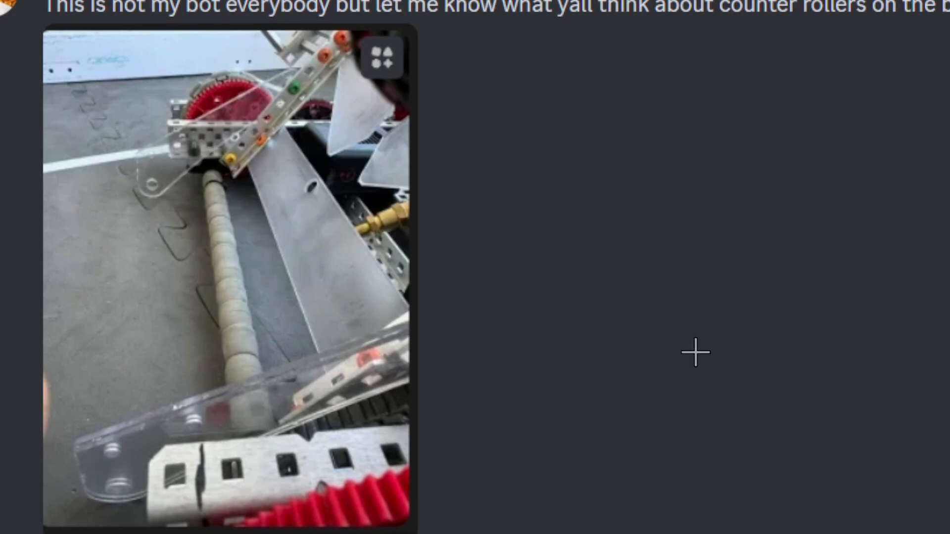
mouse_move(713, 453)
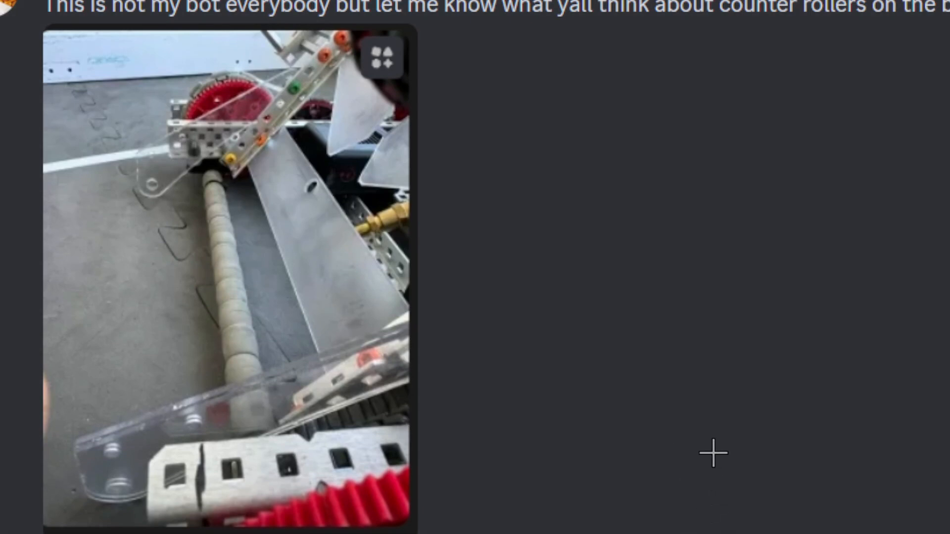
mouse_move(652, 404)
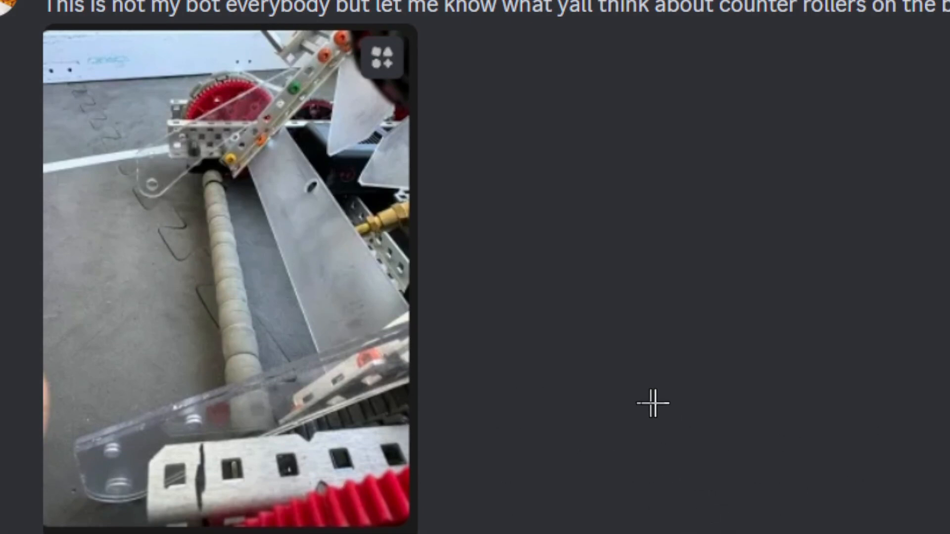